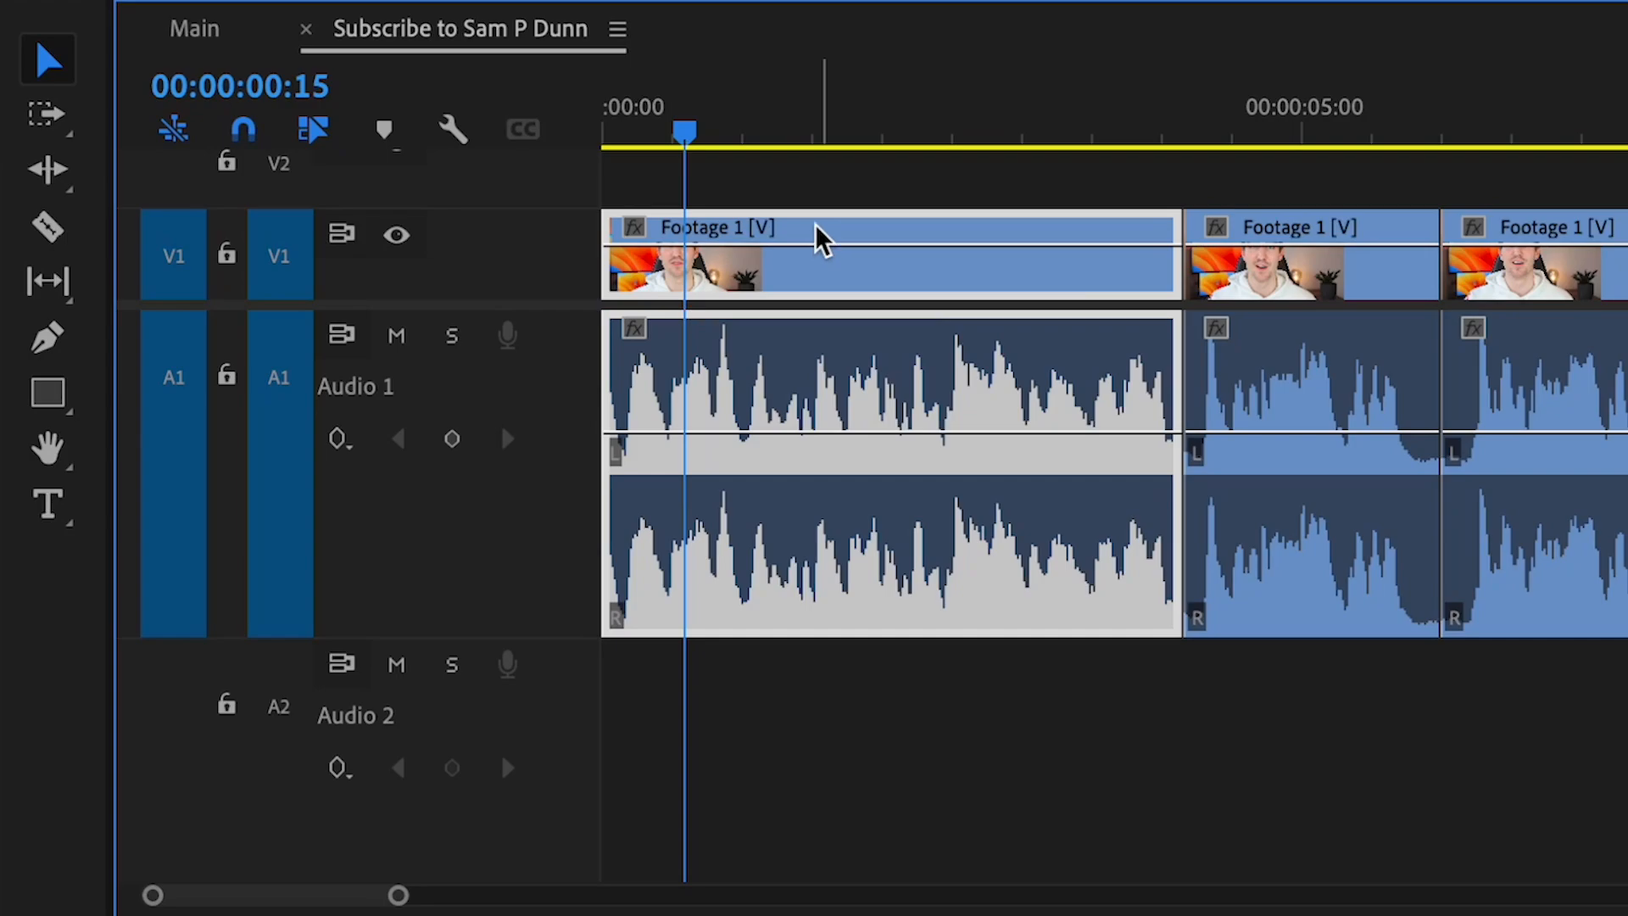
Bring up the context menu for the first Footage 1 clip on track V1
{"action": "right_click", "coordinate": [820, 239]}
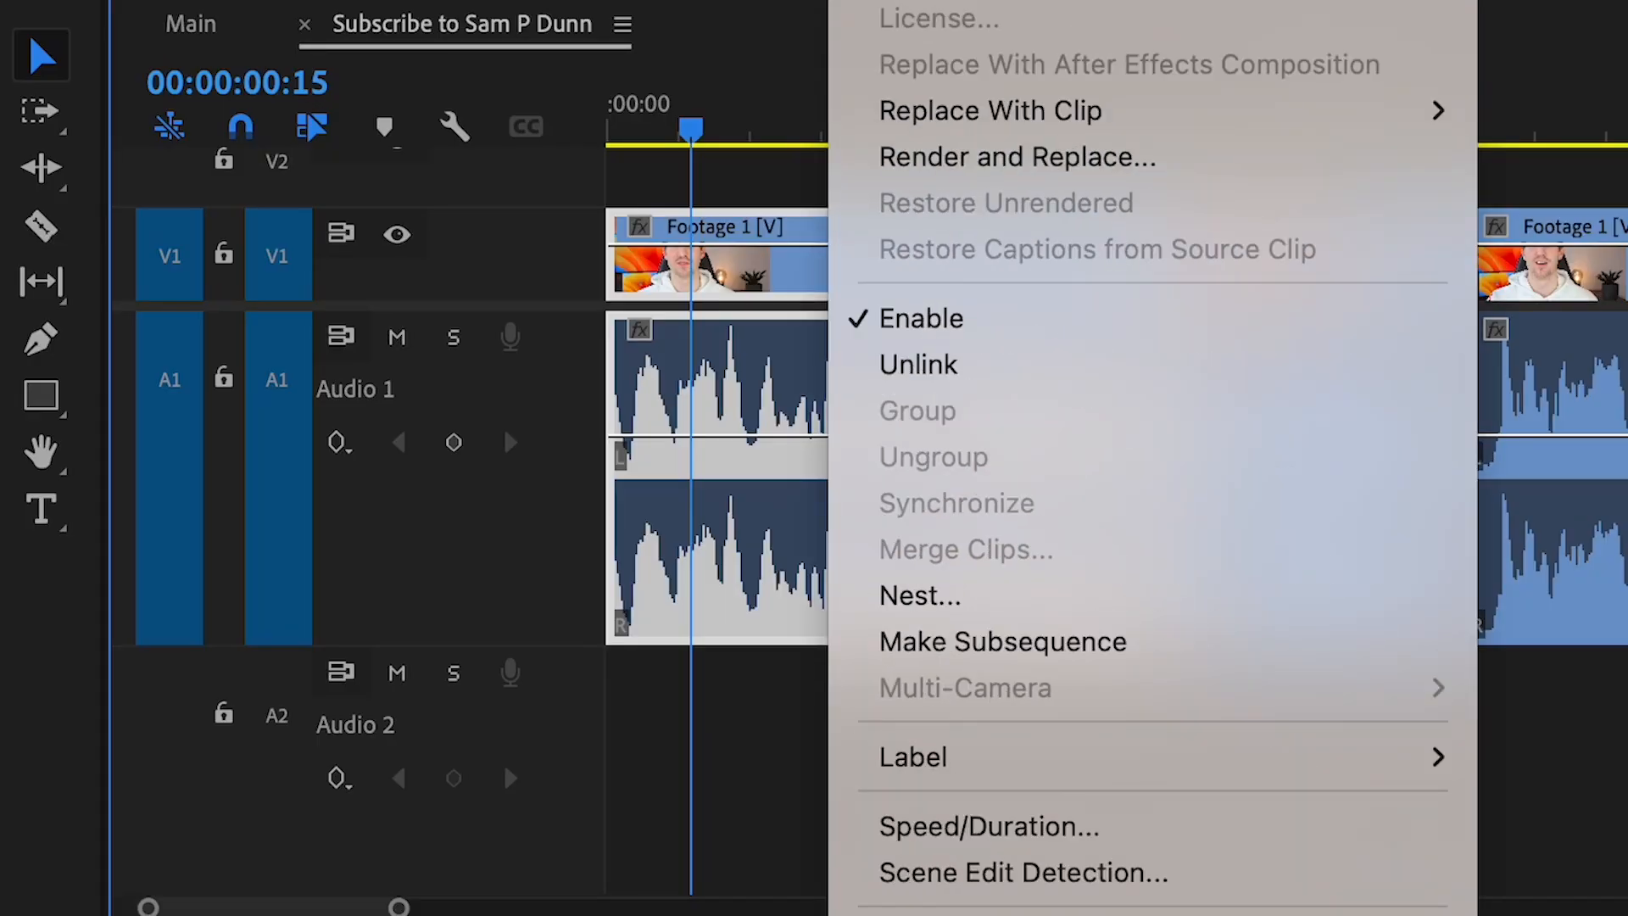